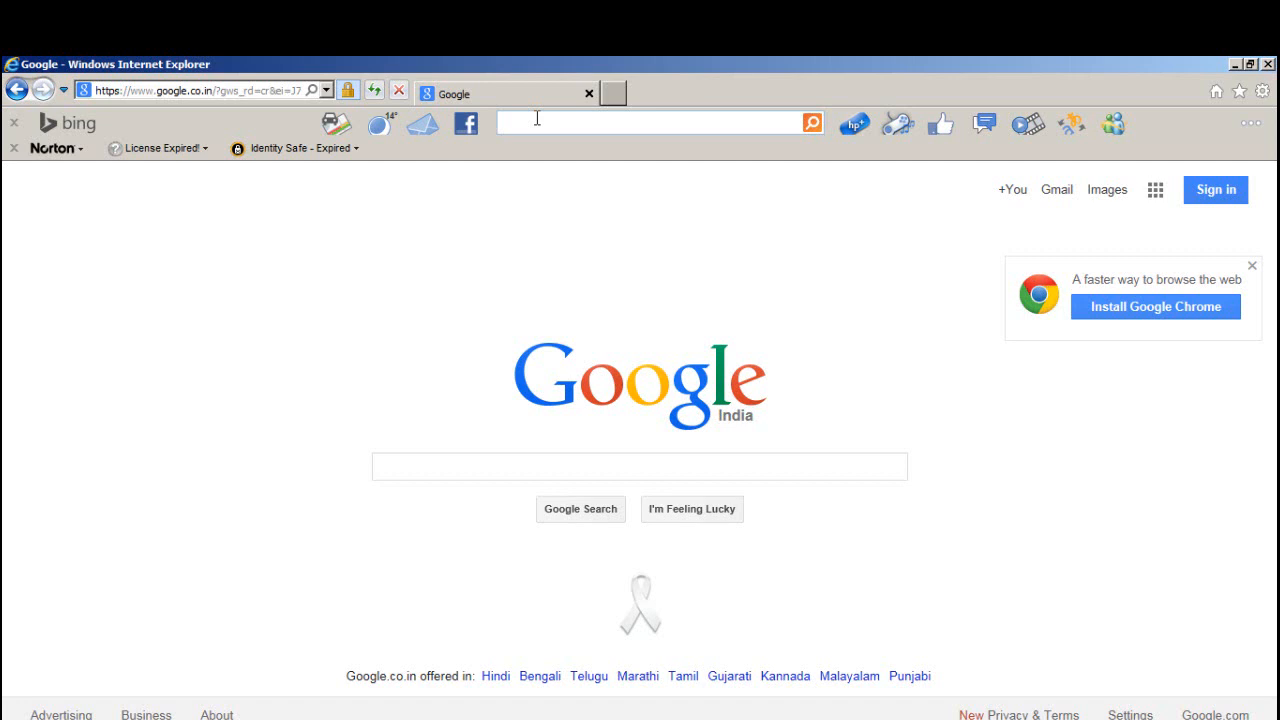
# - Search Google for 'download adobe flash player'
pyautogui.click(639, 466)
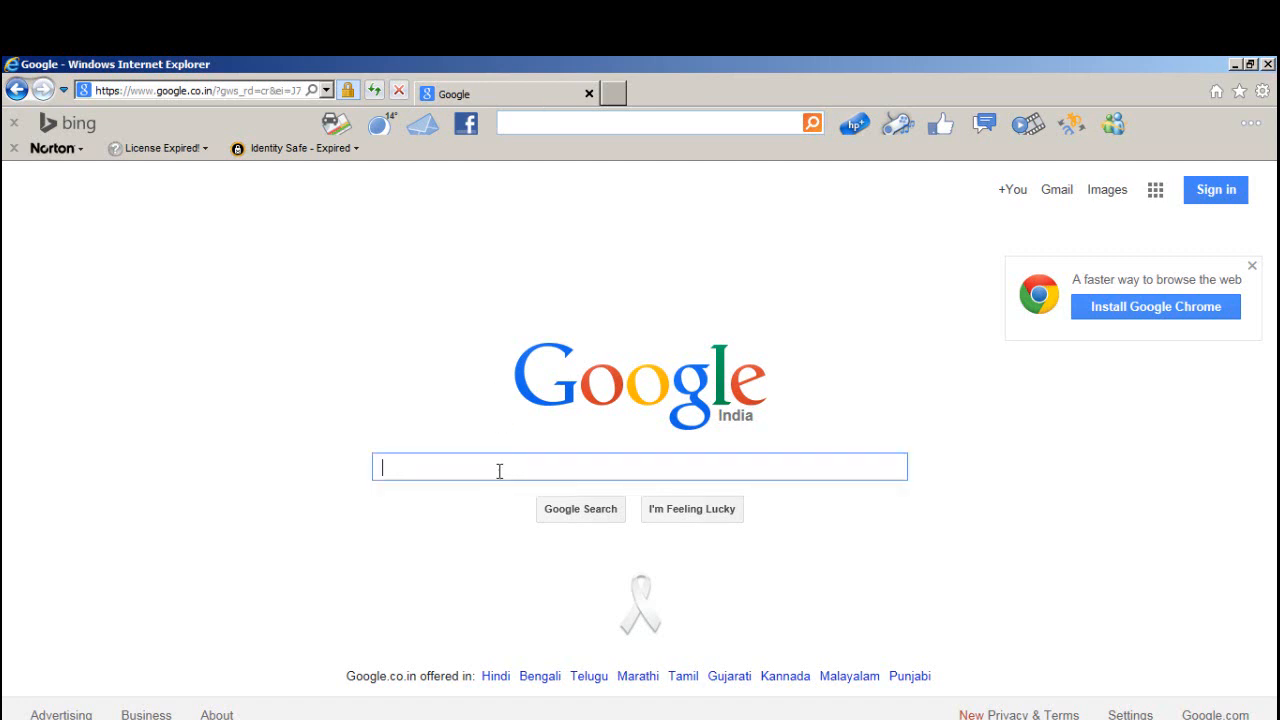
pyautogui.write('download adobe flash player')
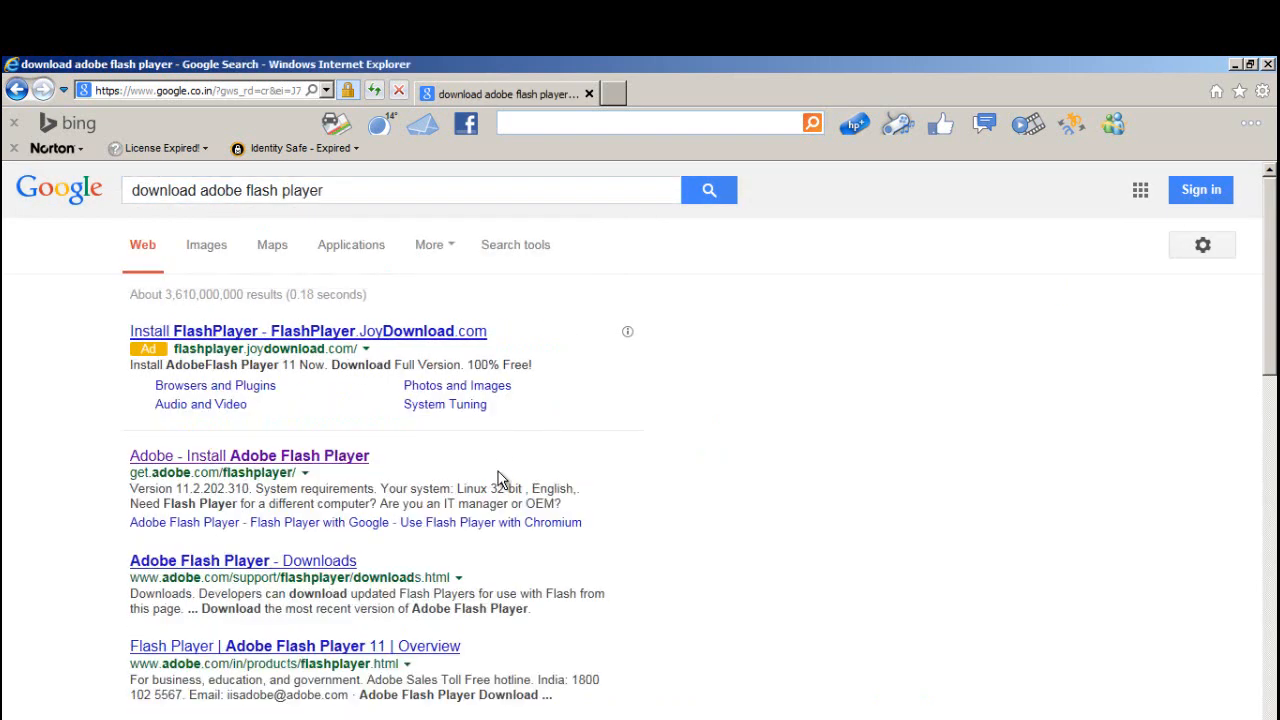
pyautogui.moveTo(175, 489)
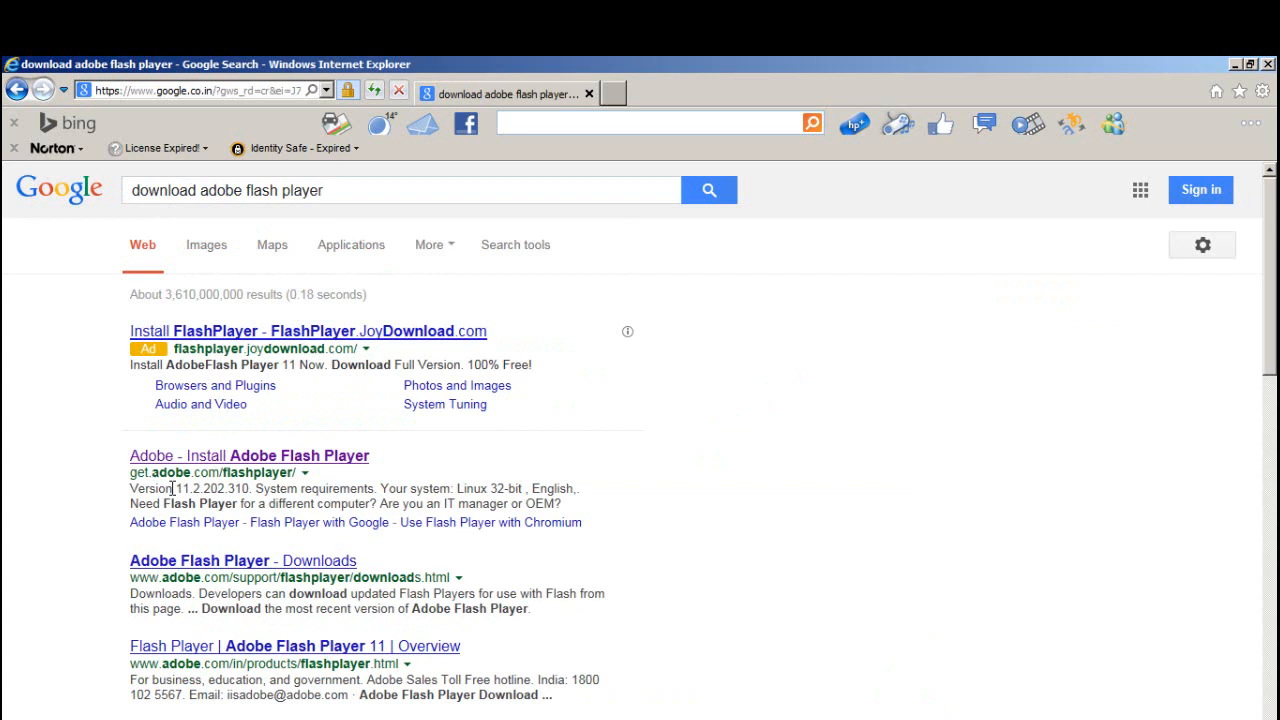
pyautogui.moveTo(349, 455)
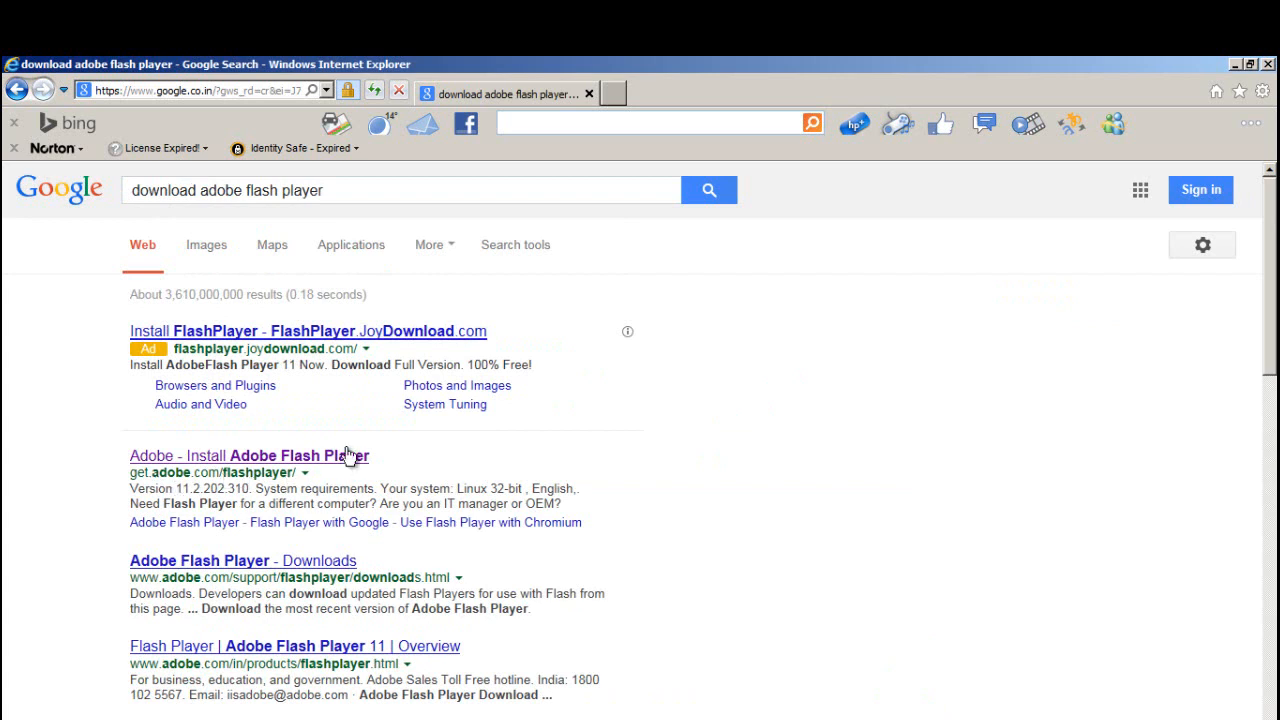
# - Go to get.adobe.com/flashplayer in a new browser tab
pyautogui.click(613, 93)
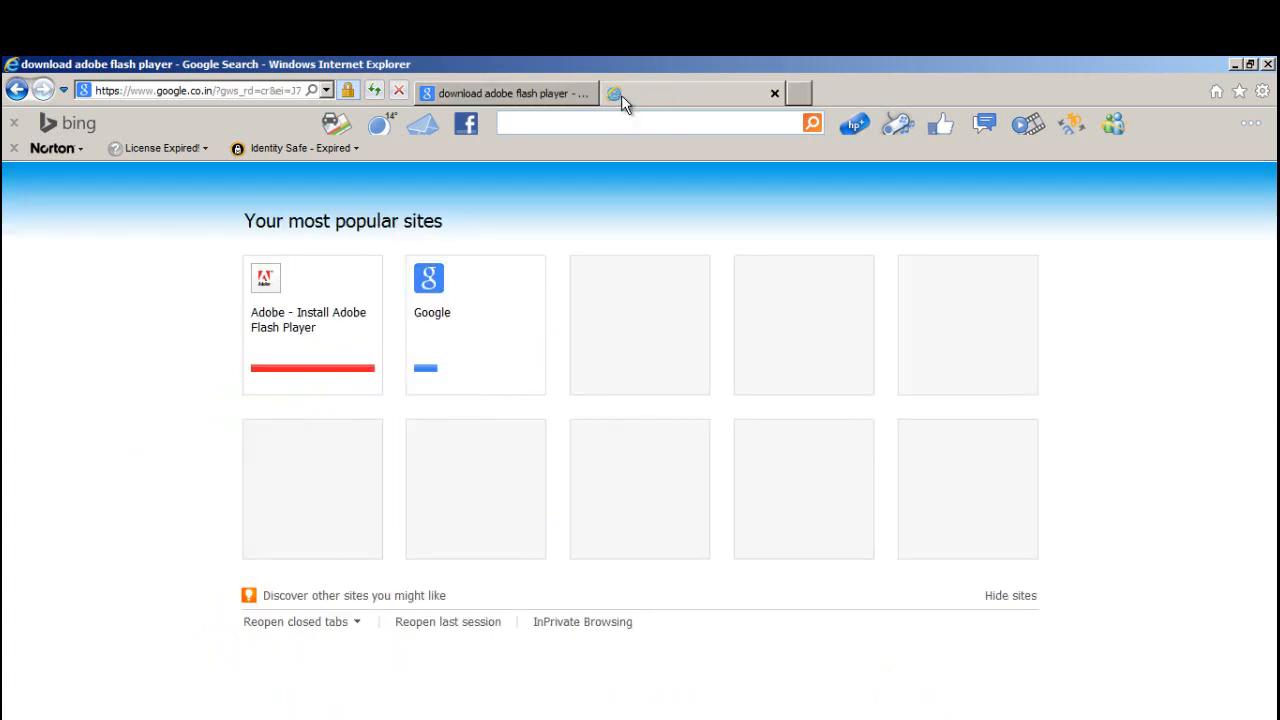
pyautogui.click(798, 93)
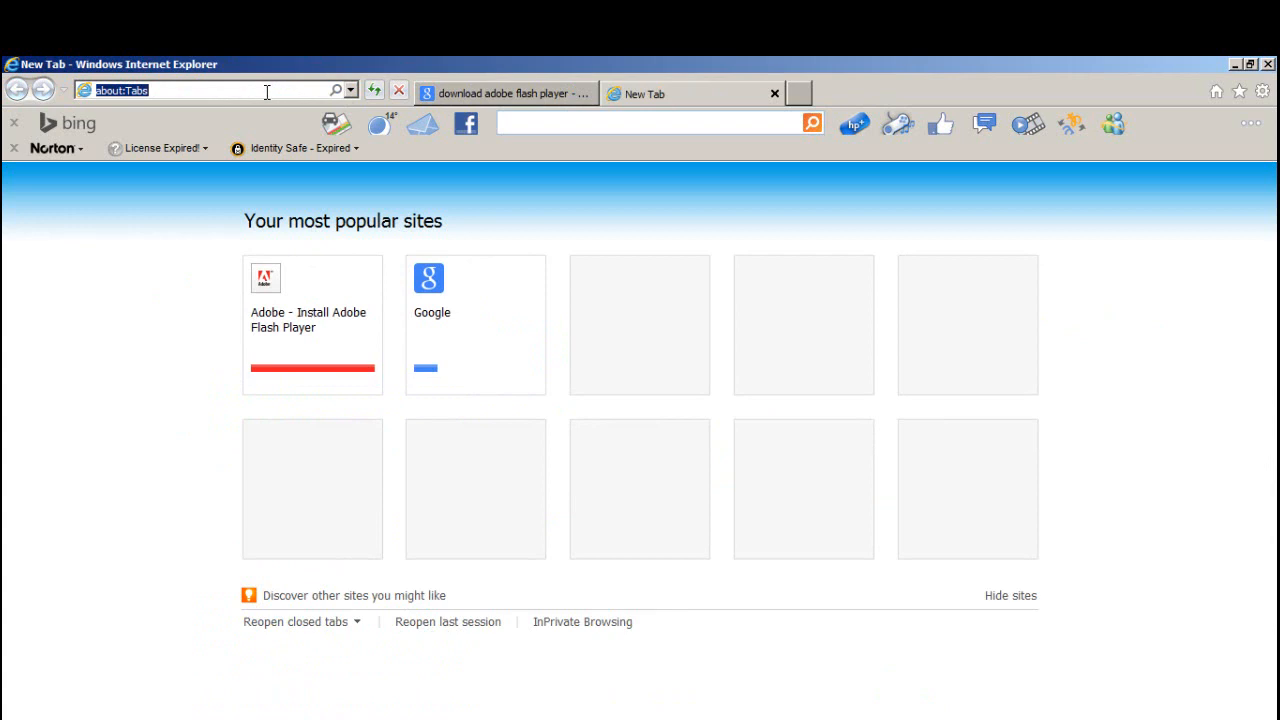
pyautogui.write('http://get.adobe.com/flashplayer/')
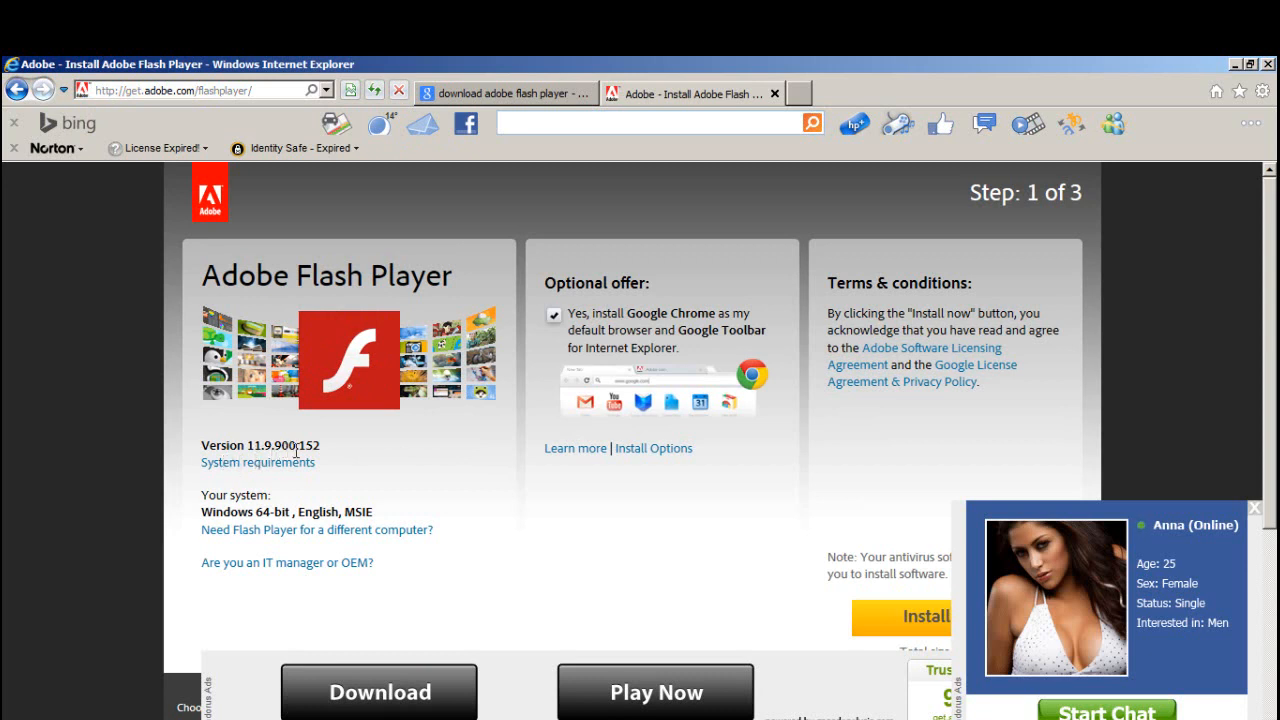
pyautogui.moveTo(277, 503)
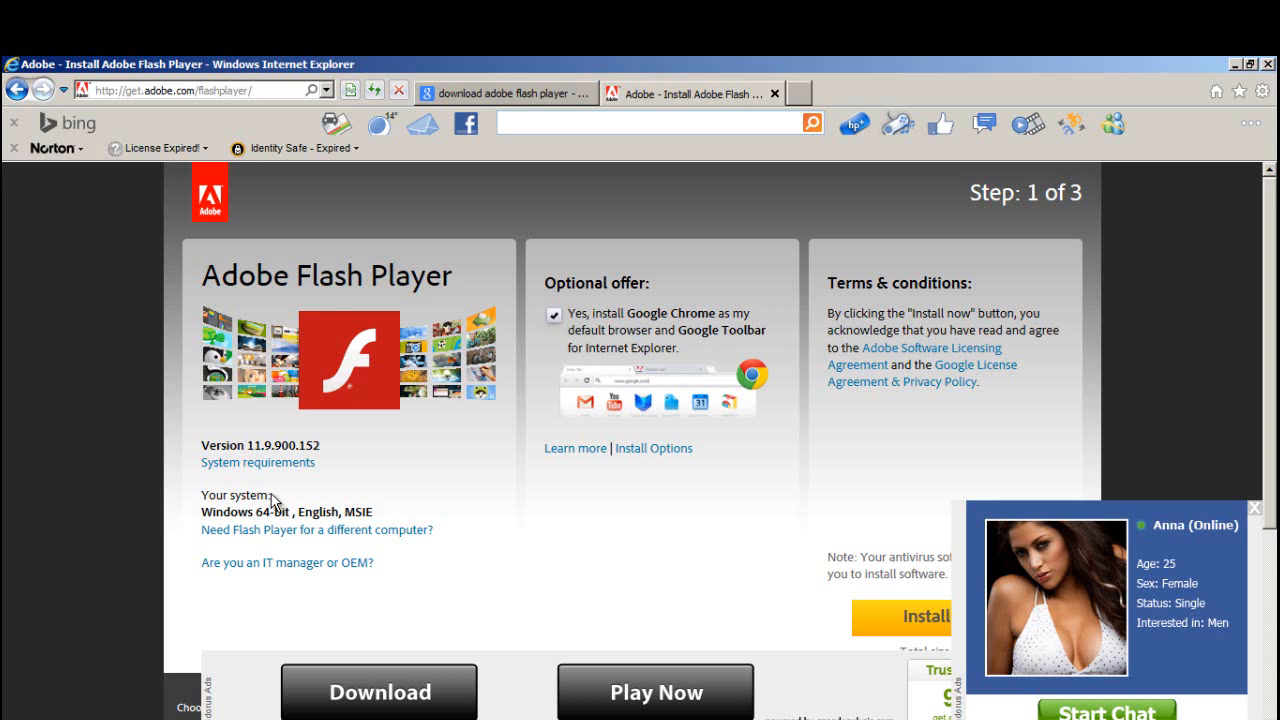
pyautogui.moveTo(235, 513)
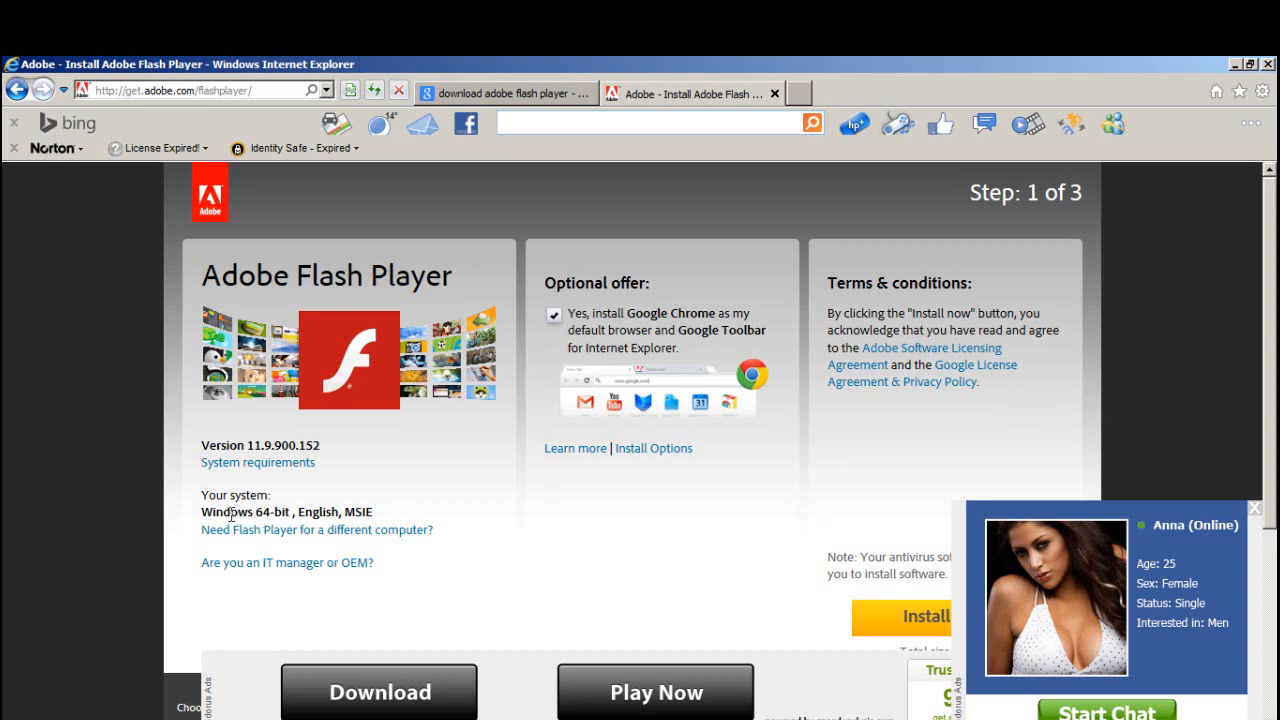
pyautogui.moveTo(275, 507)
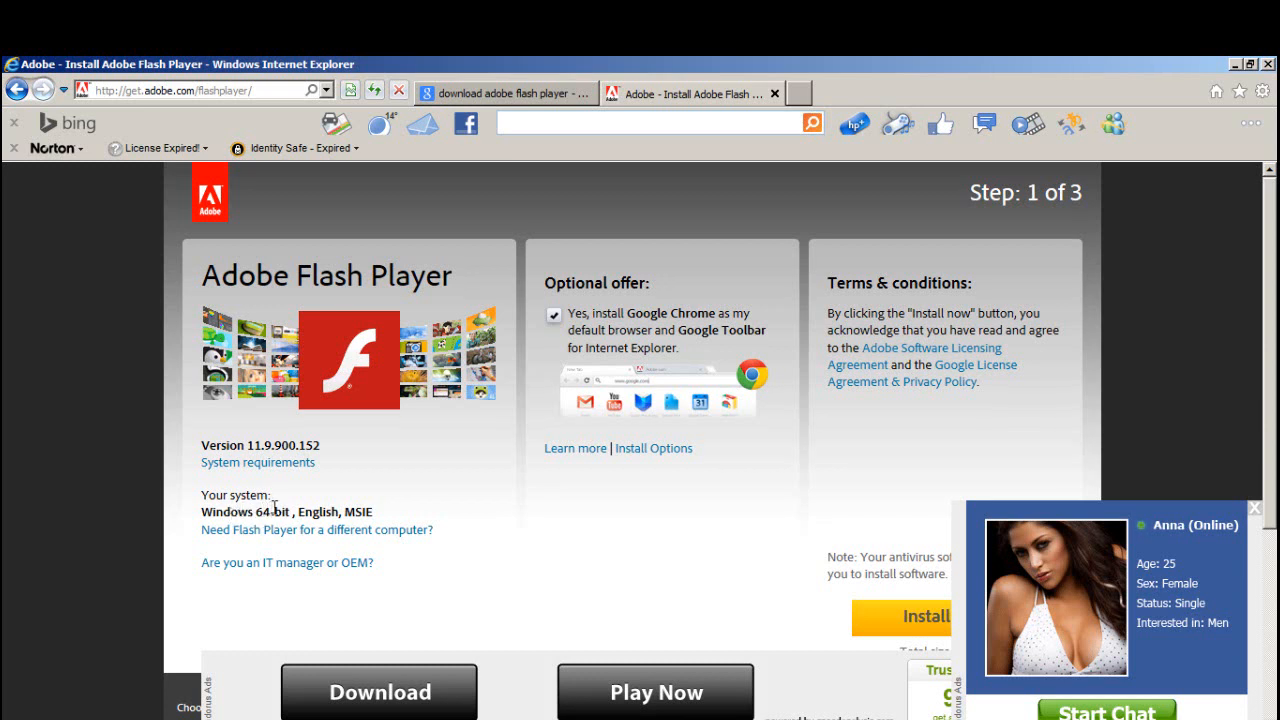
# - Dismiss the chat ad, start the Flash Player download, and run the installer
pyautogui.click(1255, 508)
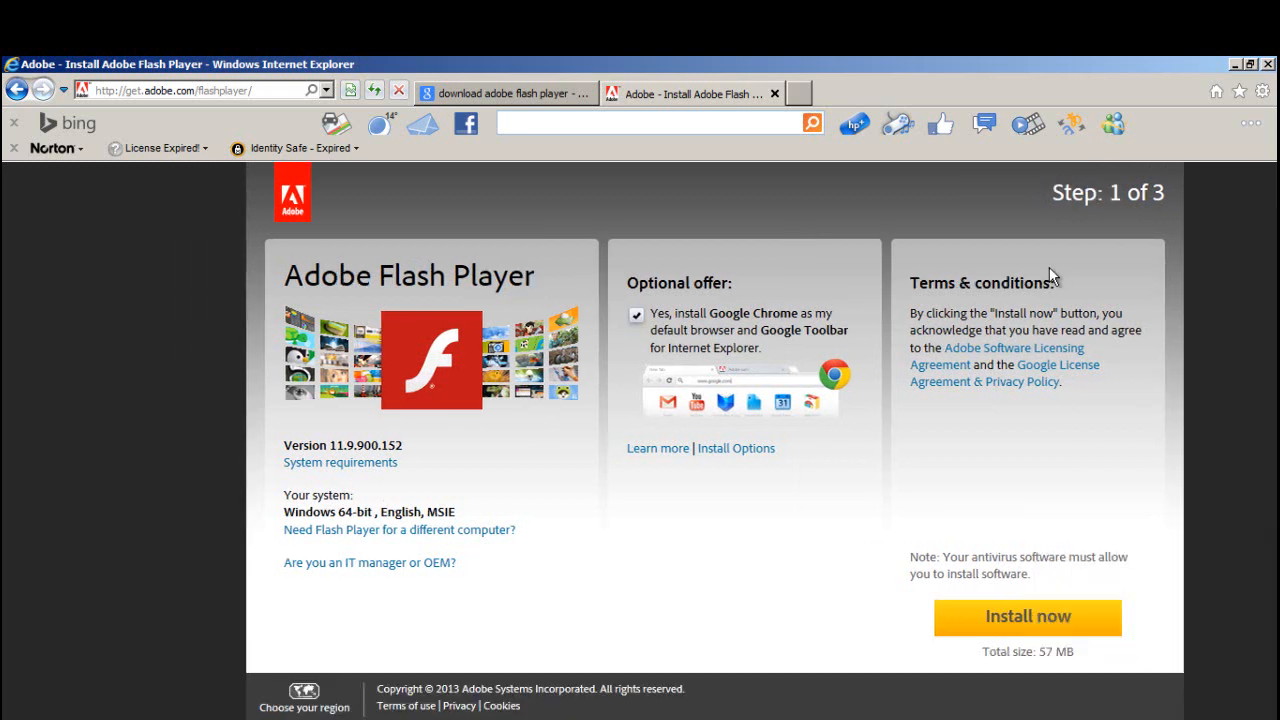
pyautogui.moveTo(1060, 205)
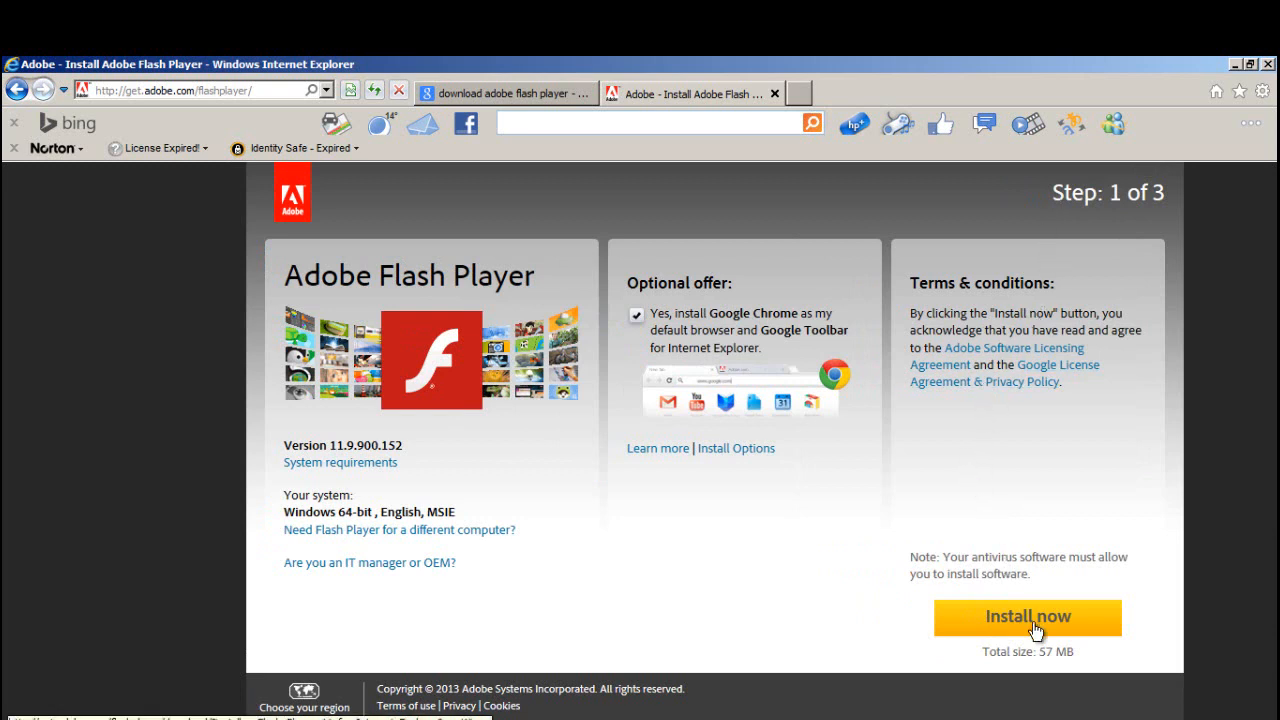
pyautogui.click(1026, 616)
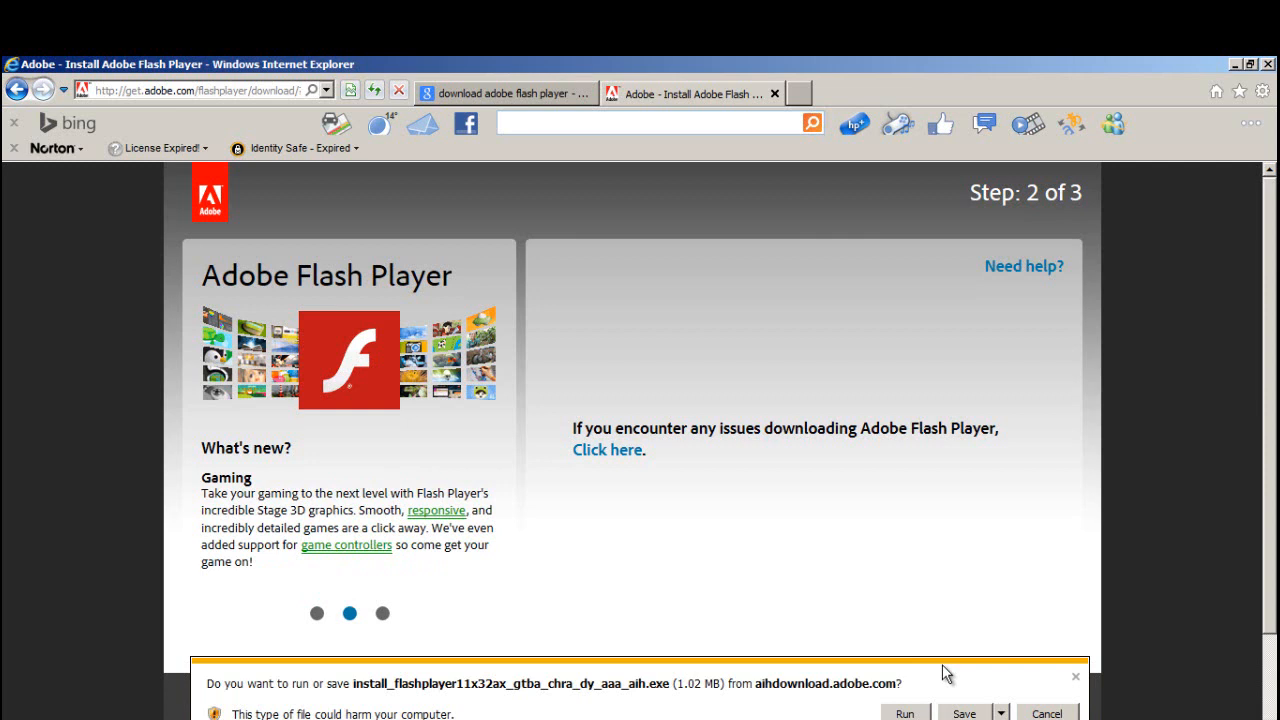
pyautogui.click(963, 713)
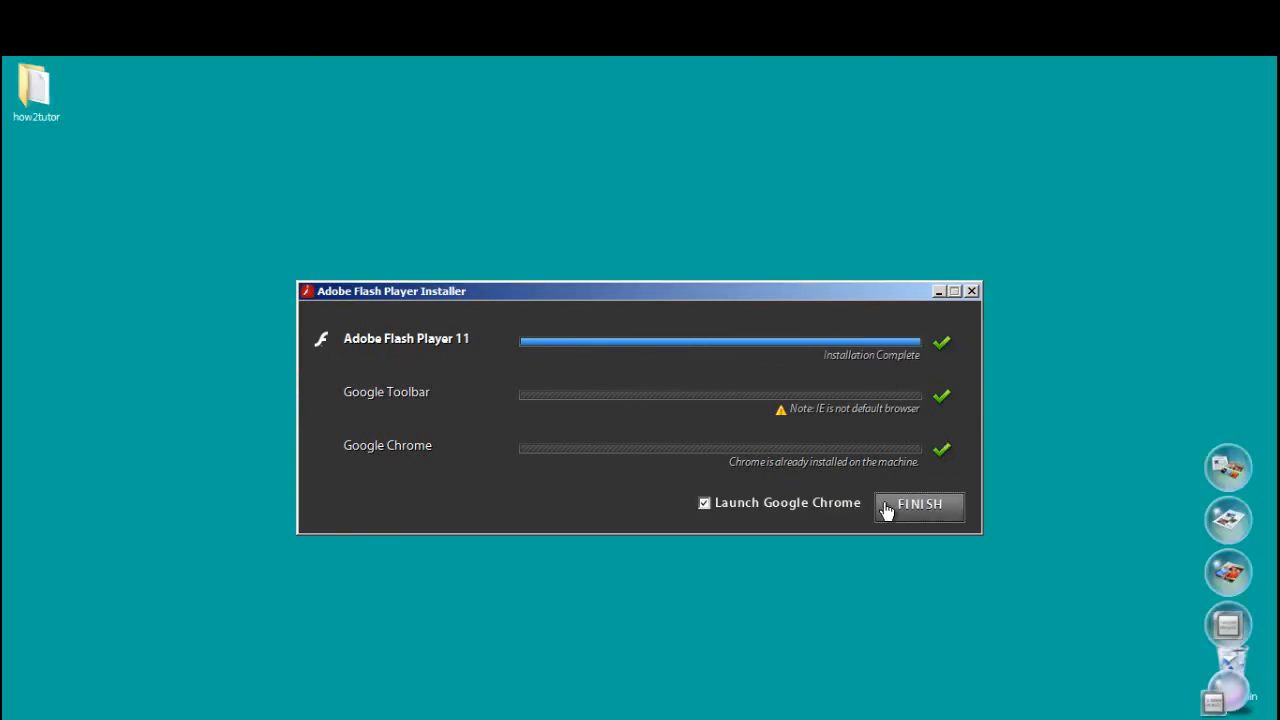
# - Untick Launch Google Chrome and finish the Flash Player 11 installer
pyautogui.click(704, 502)
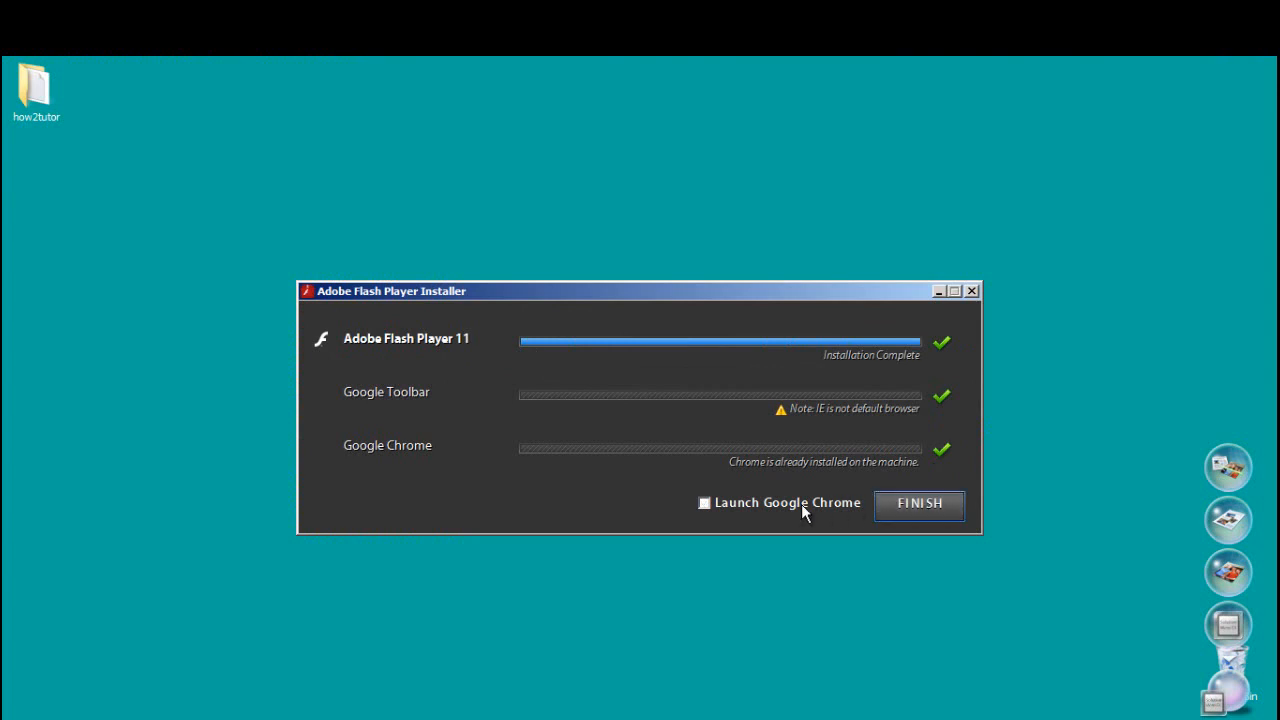
pyautogui.moveTo(889, 522)
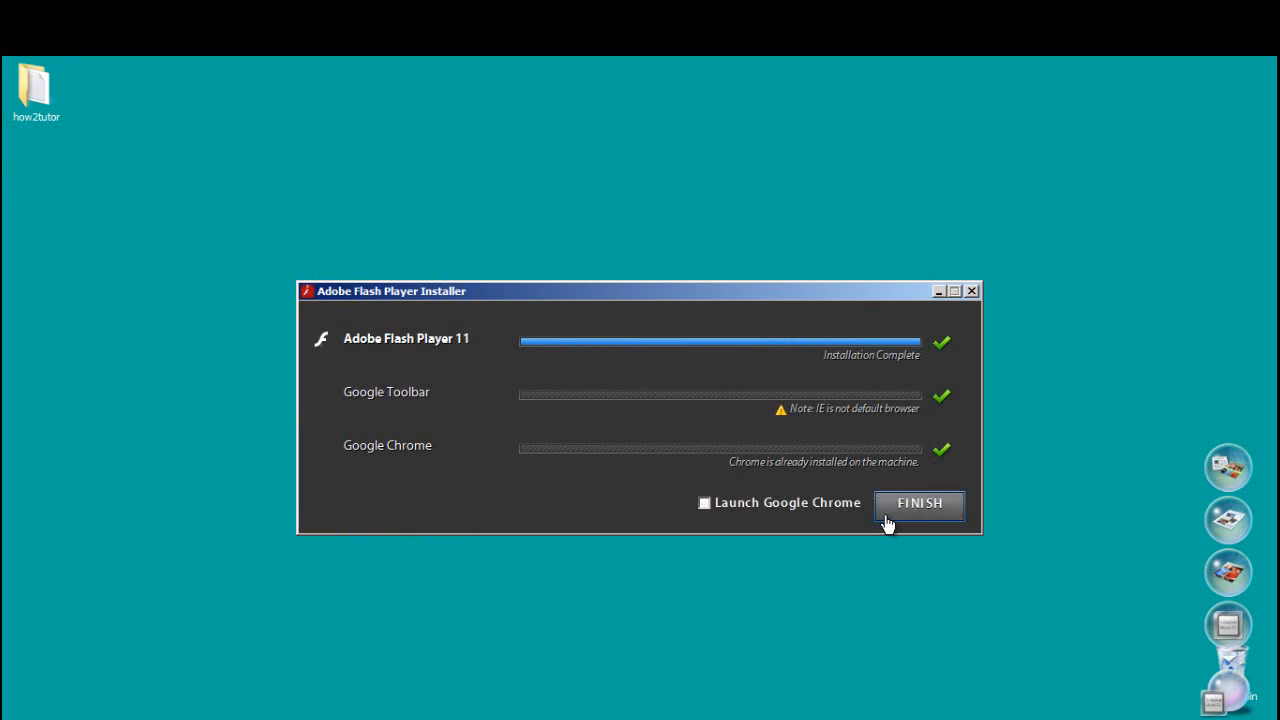
pyautogui.click(919, 503)
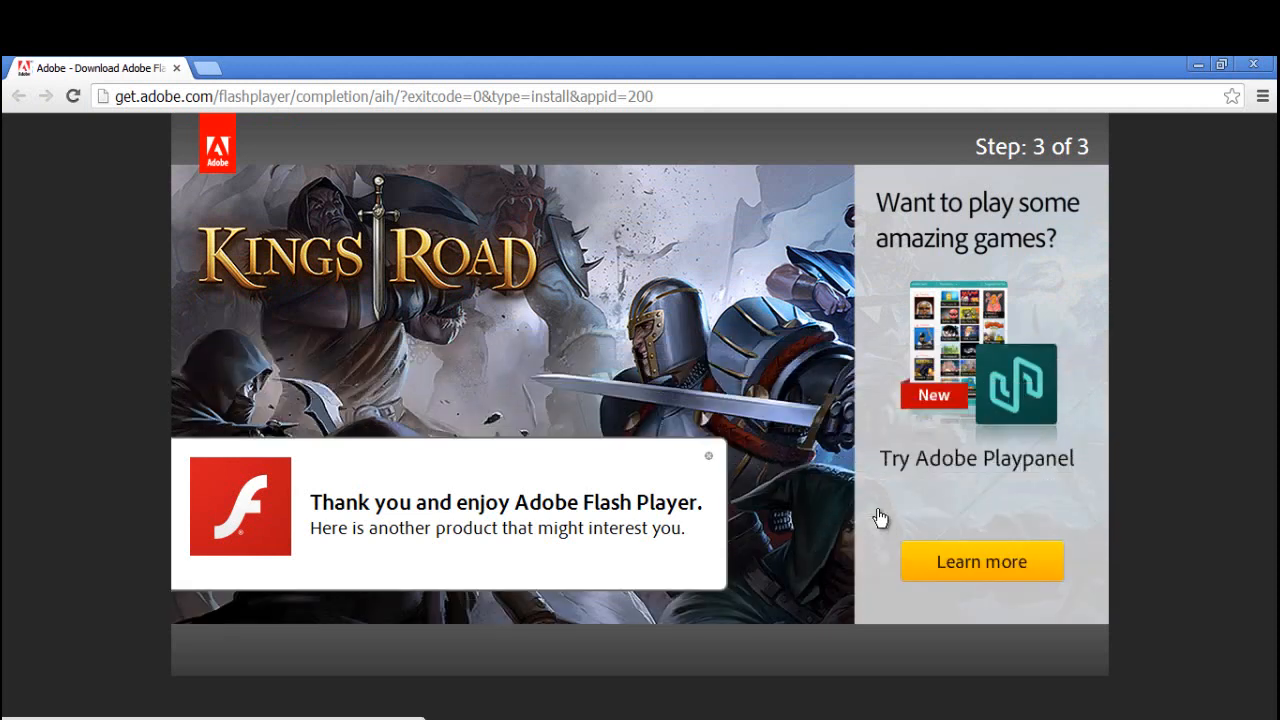
# - Close the 'Thank you and enjoy Adobe Flash Player' box on the Step 3 page
pyautogui.click(708, 456)
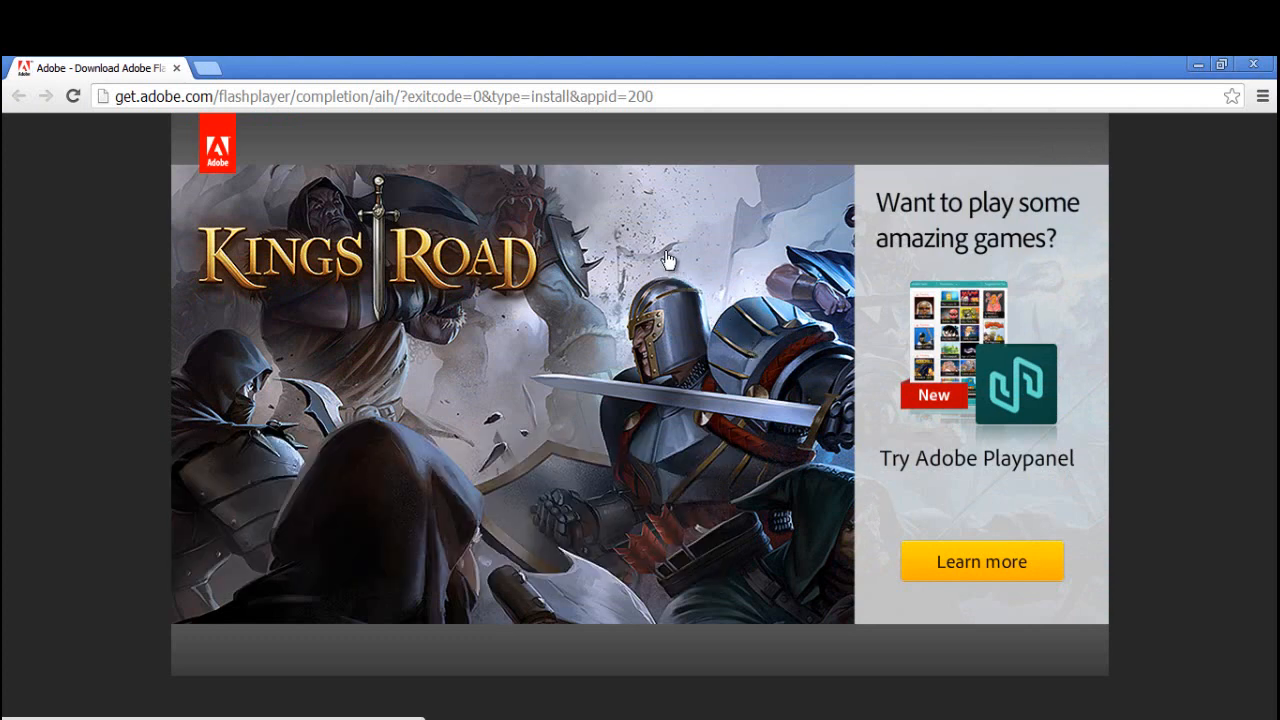
pyautogui.moveTo(660, 245)
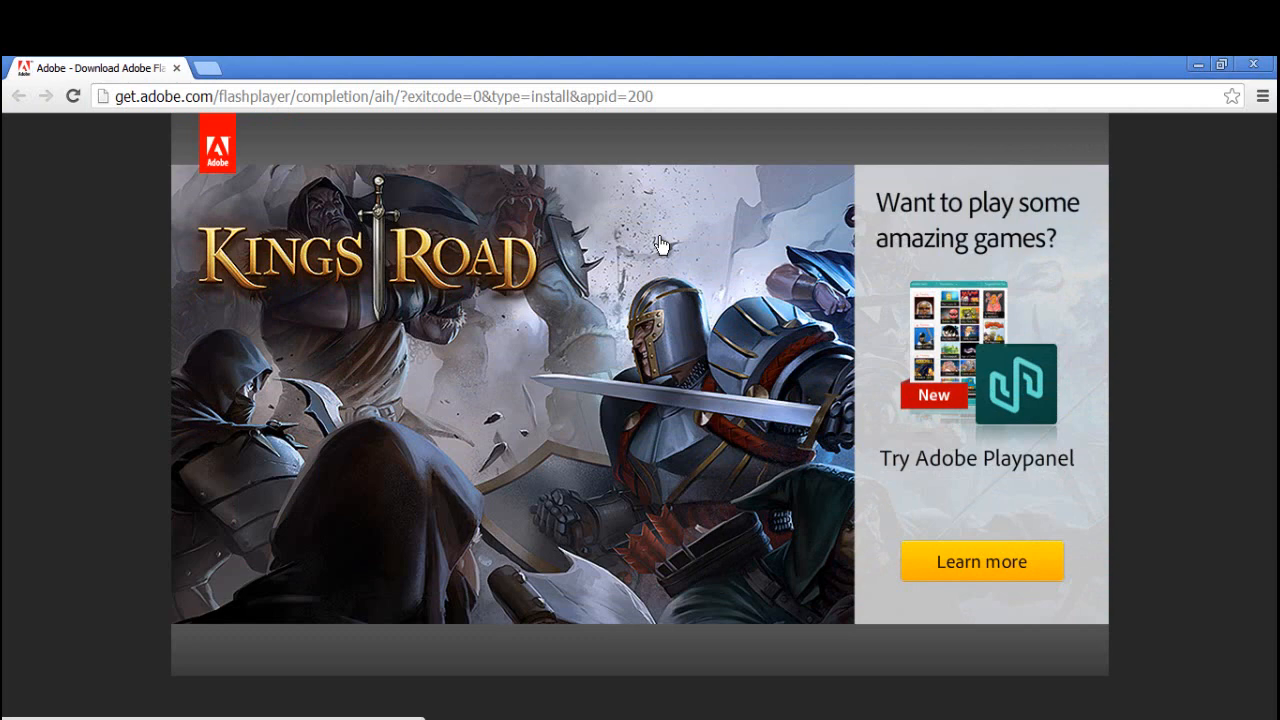
pyautogui.moveTo(672, 362)
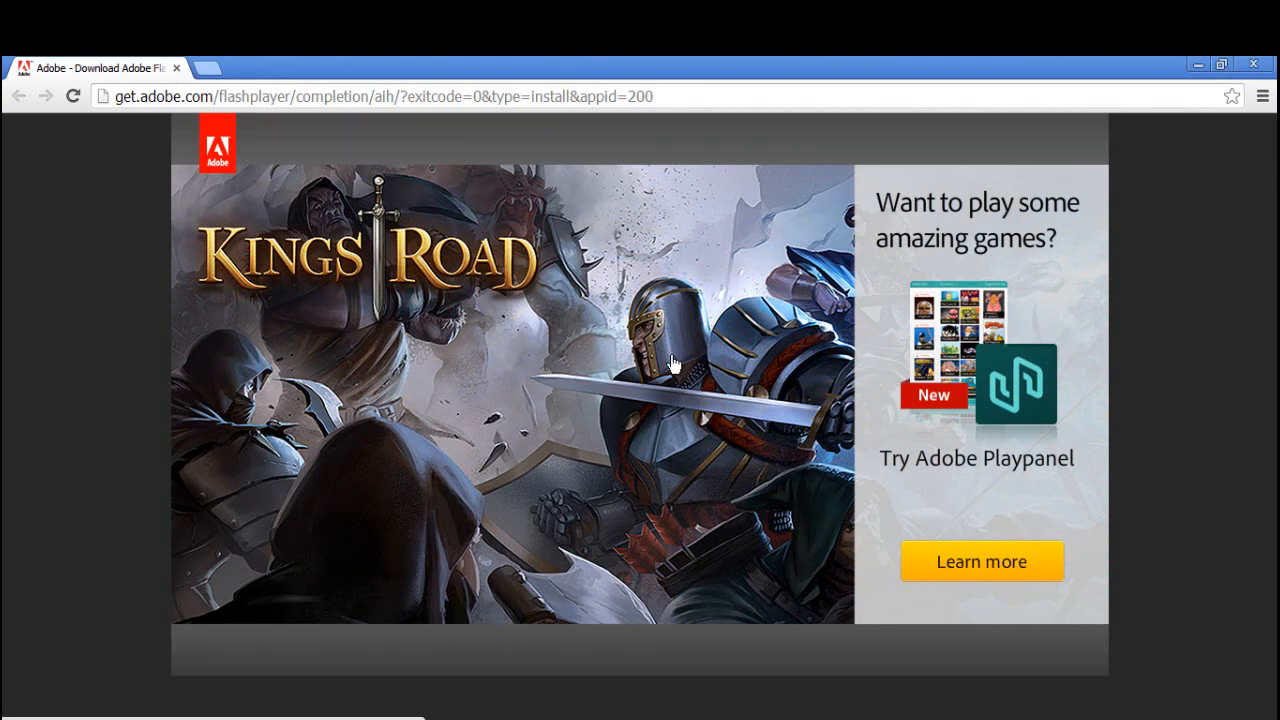
pyautogui.moveTo(670, 355)
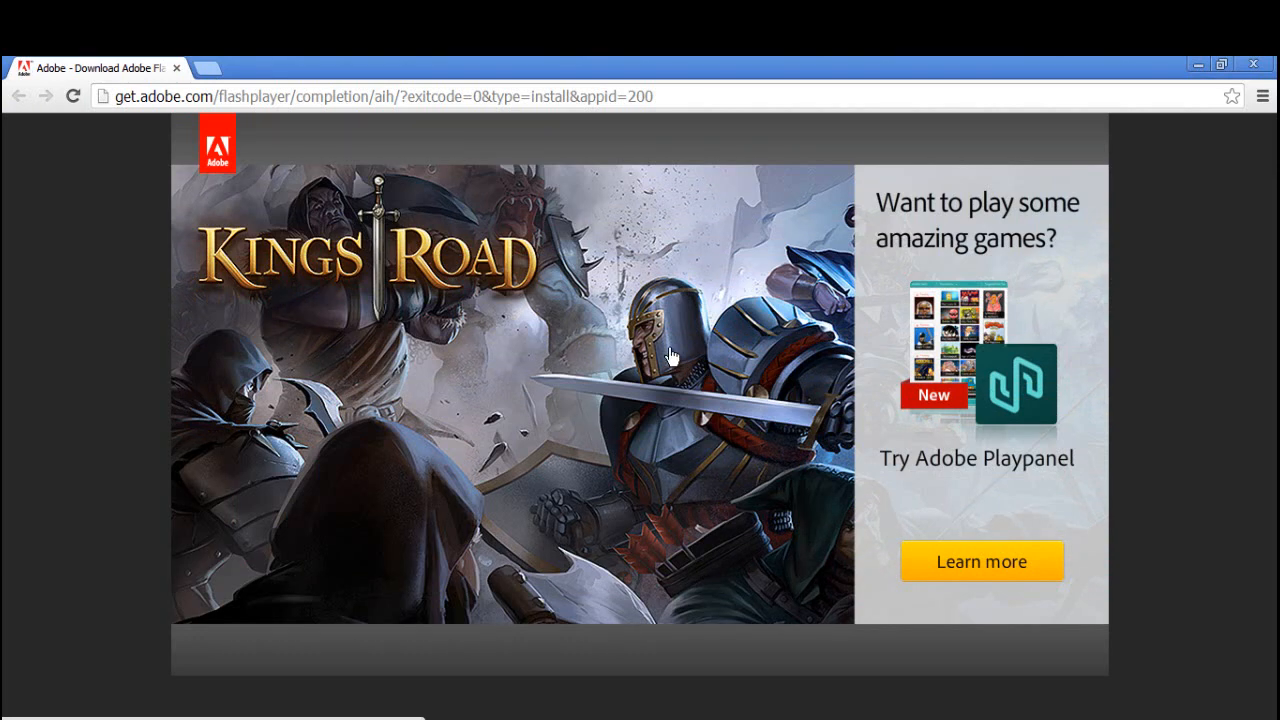